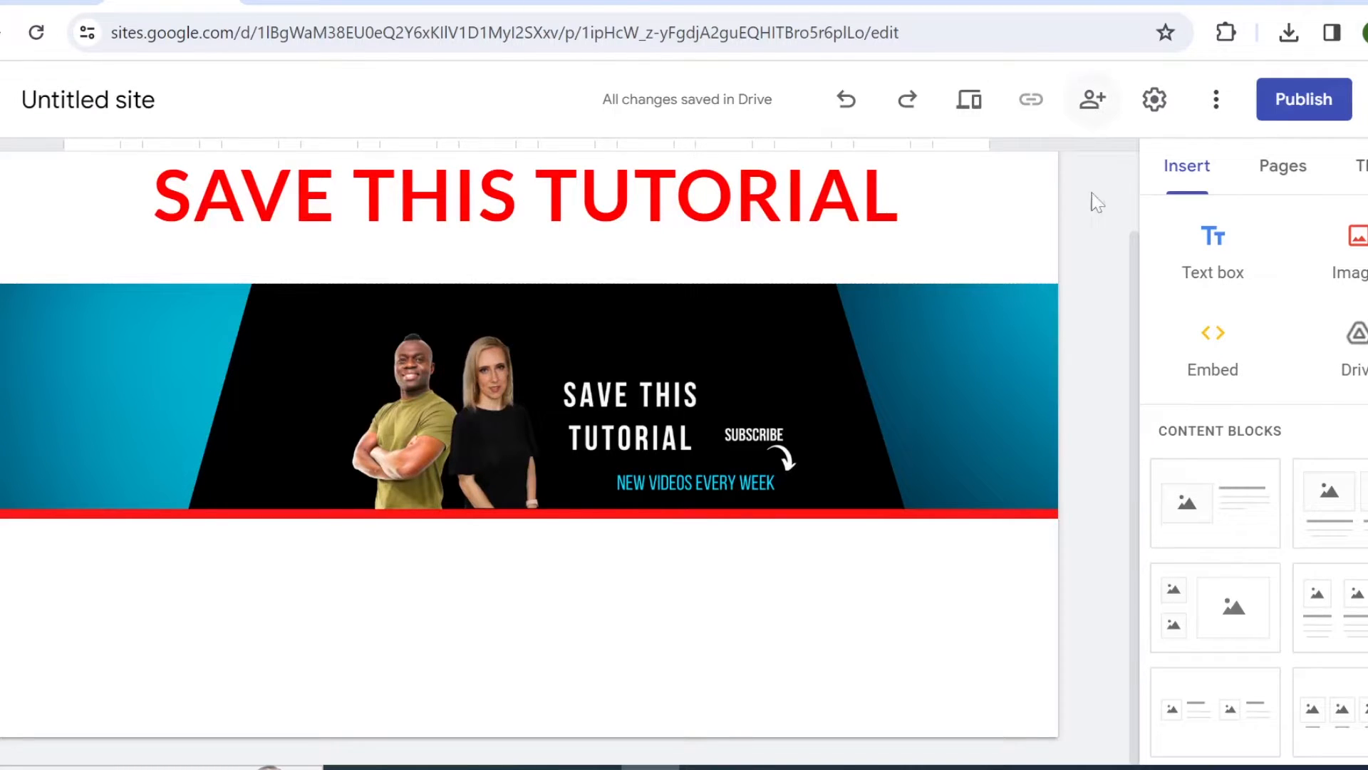
# Insert a text box reading 'Email Us!' in bold and start adding a link.
pyautogui.click(1212, 252)
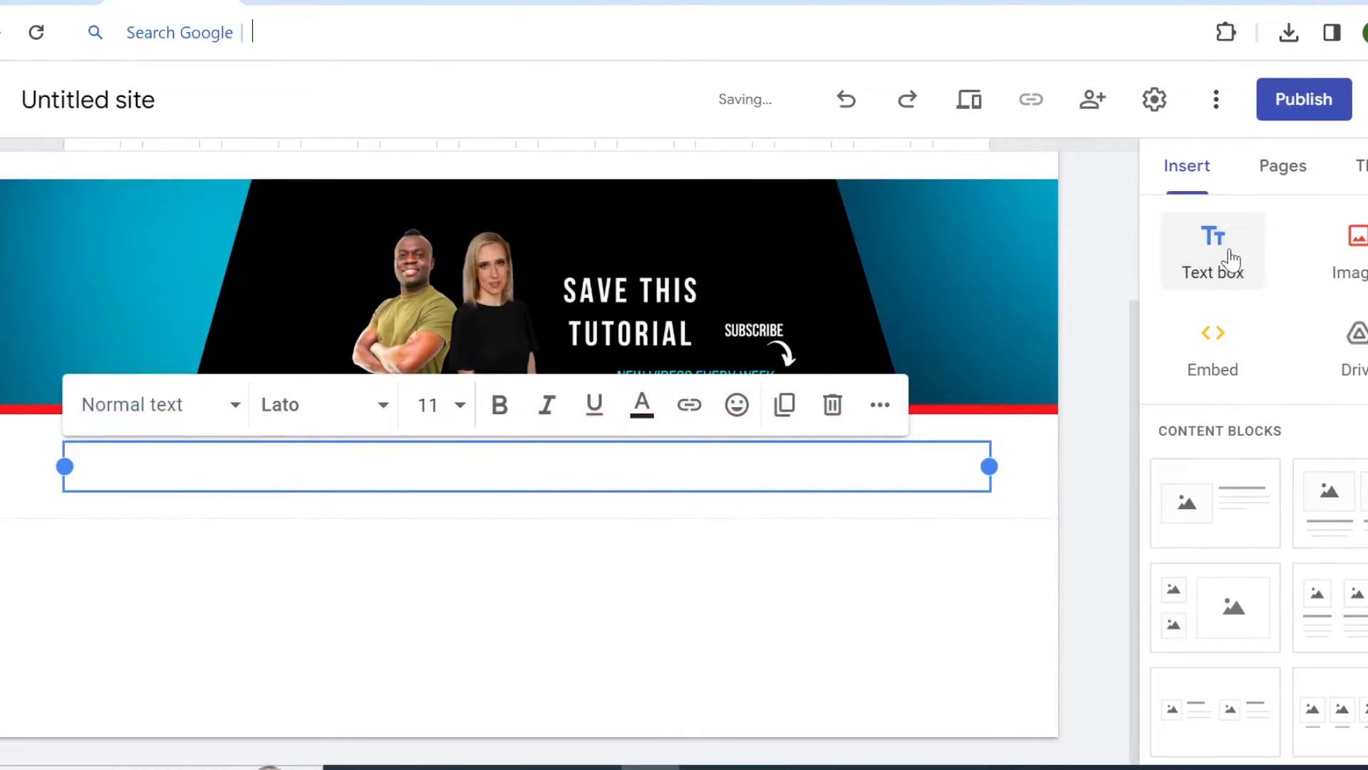
pyautogui.write('Email Us!')
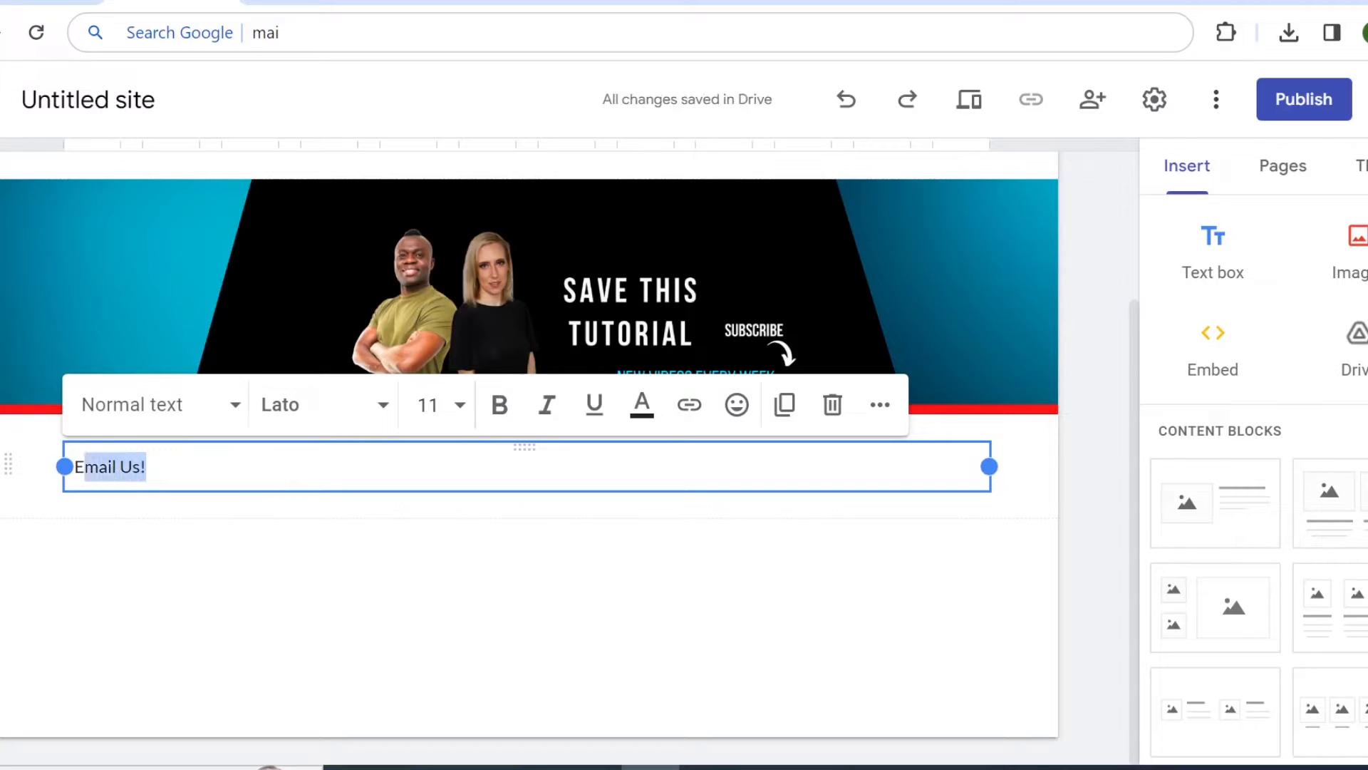
pyautogui.click(499, 404)
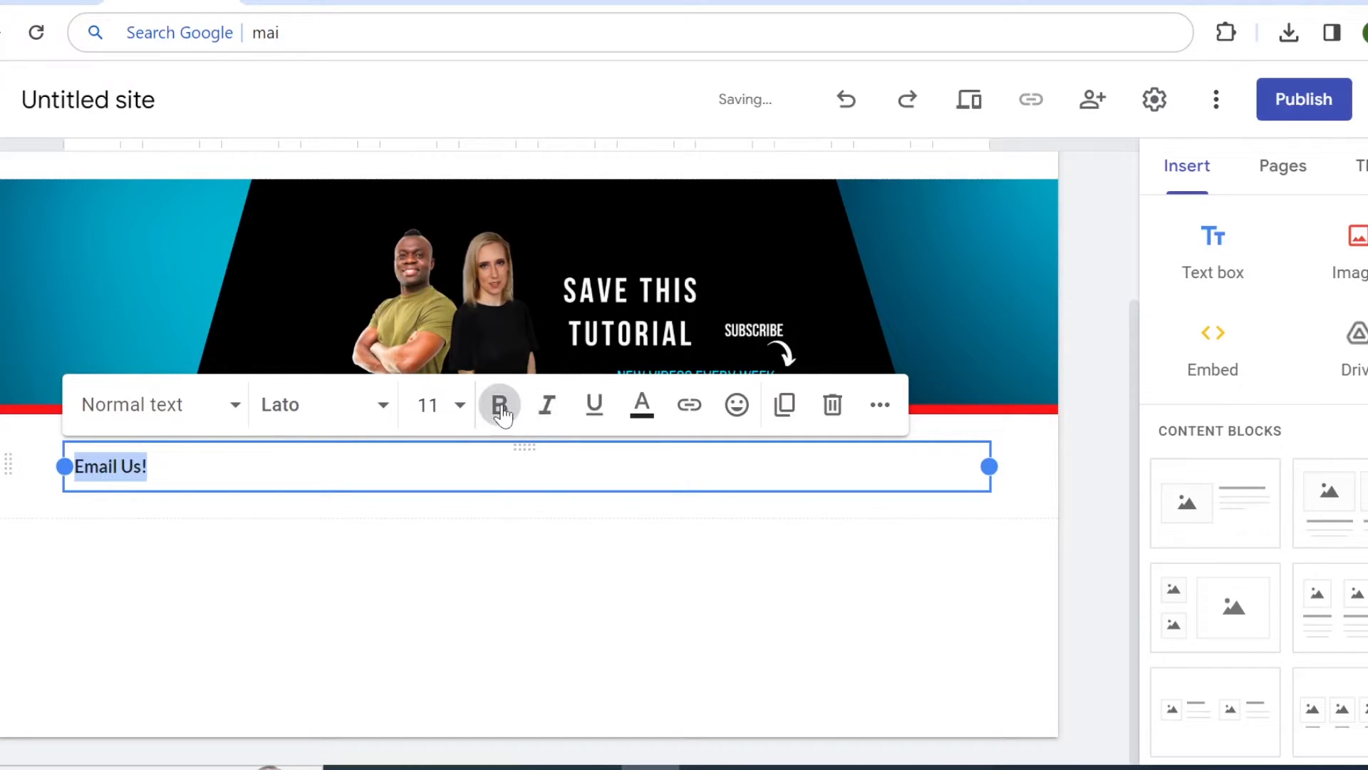
pyautogui.moveTo(642, 404)
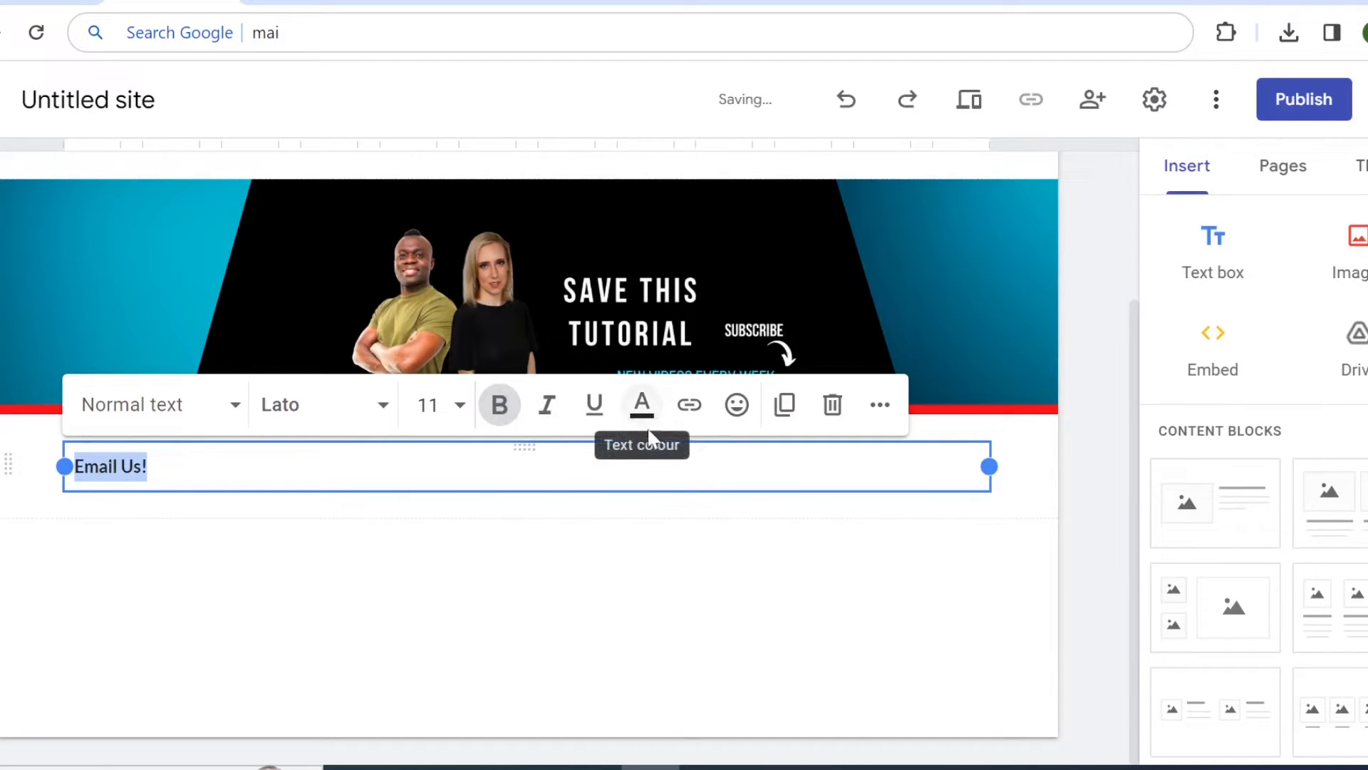
pyautogui.click(689, 404)
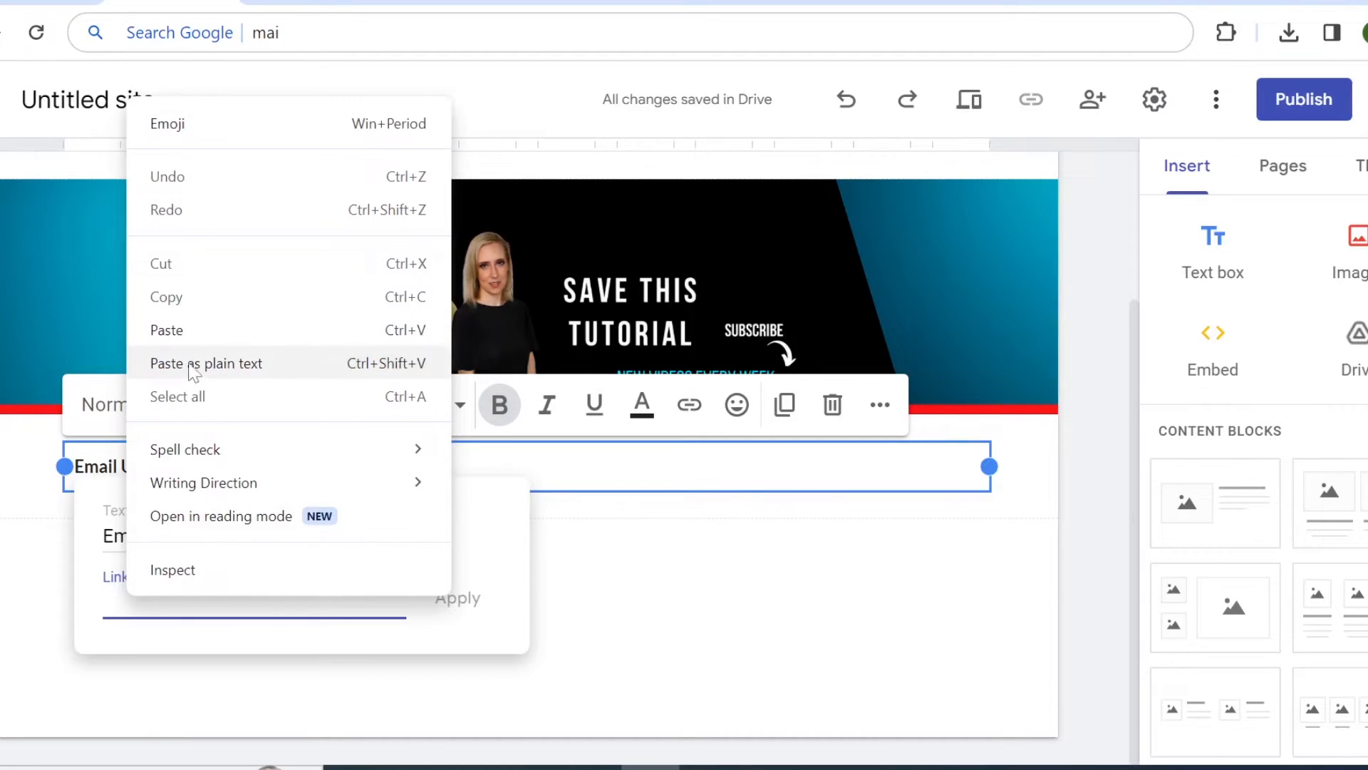
pyautogui.click(205, 363)
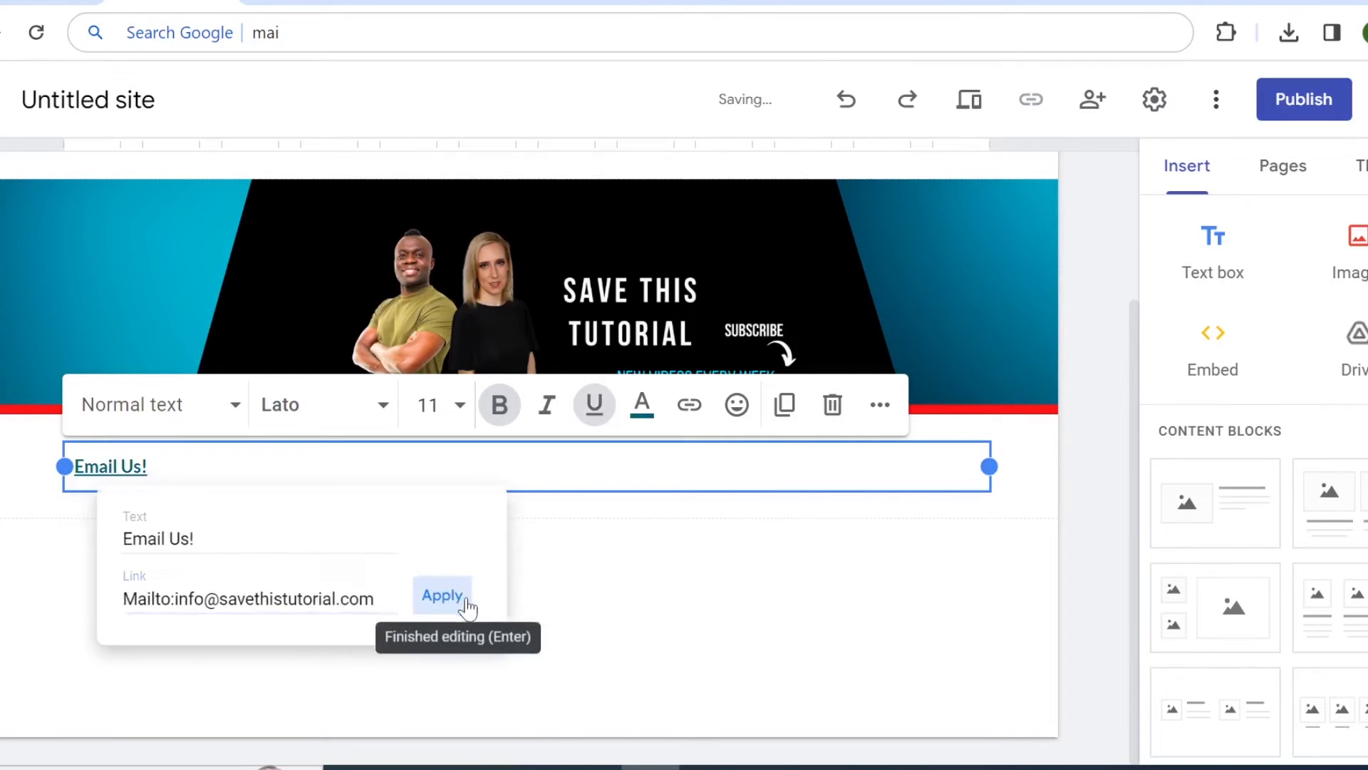
pyautogui.click(442, 596)
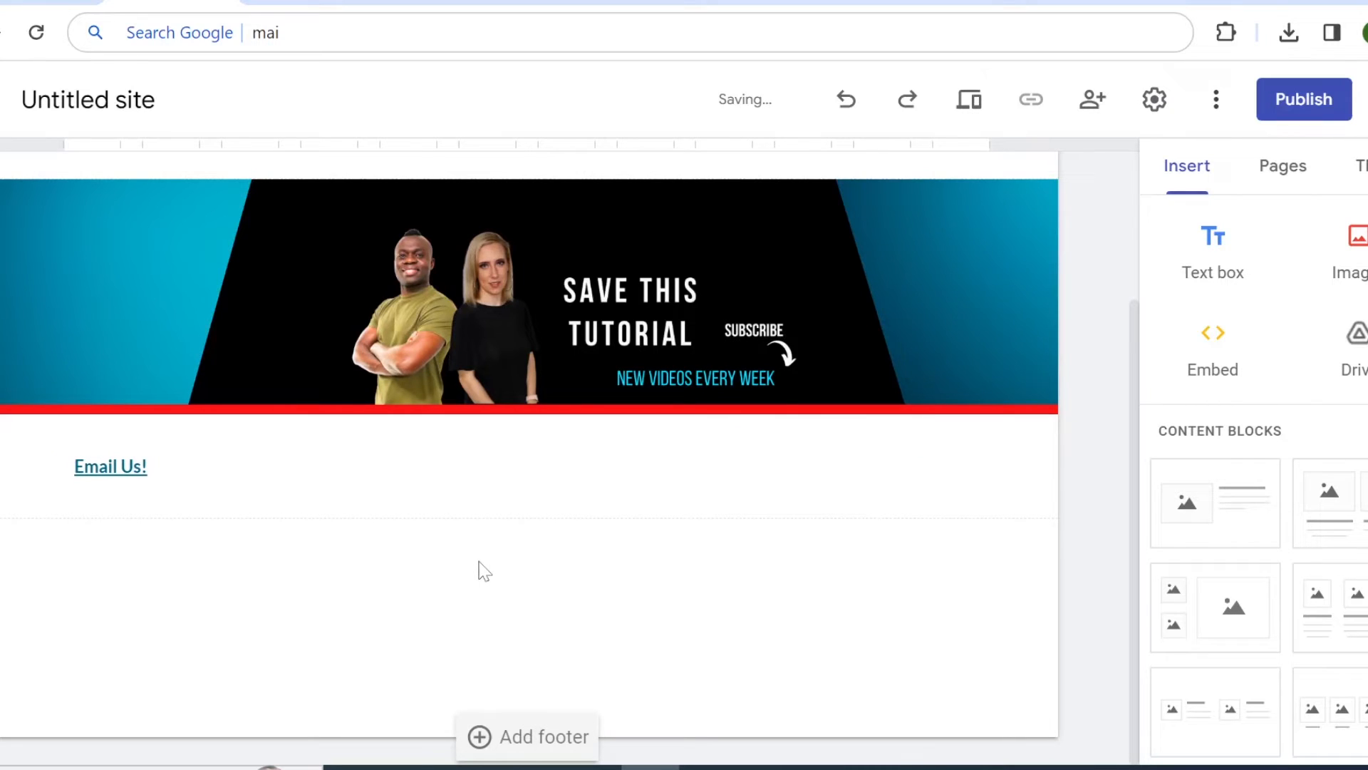
# Publish the site, then test the live Email Us! link and dismiss the mail prompt.
pyautogui.click(1303, 98)
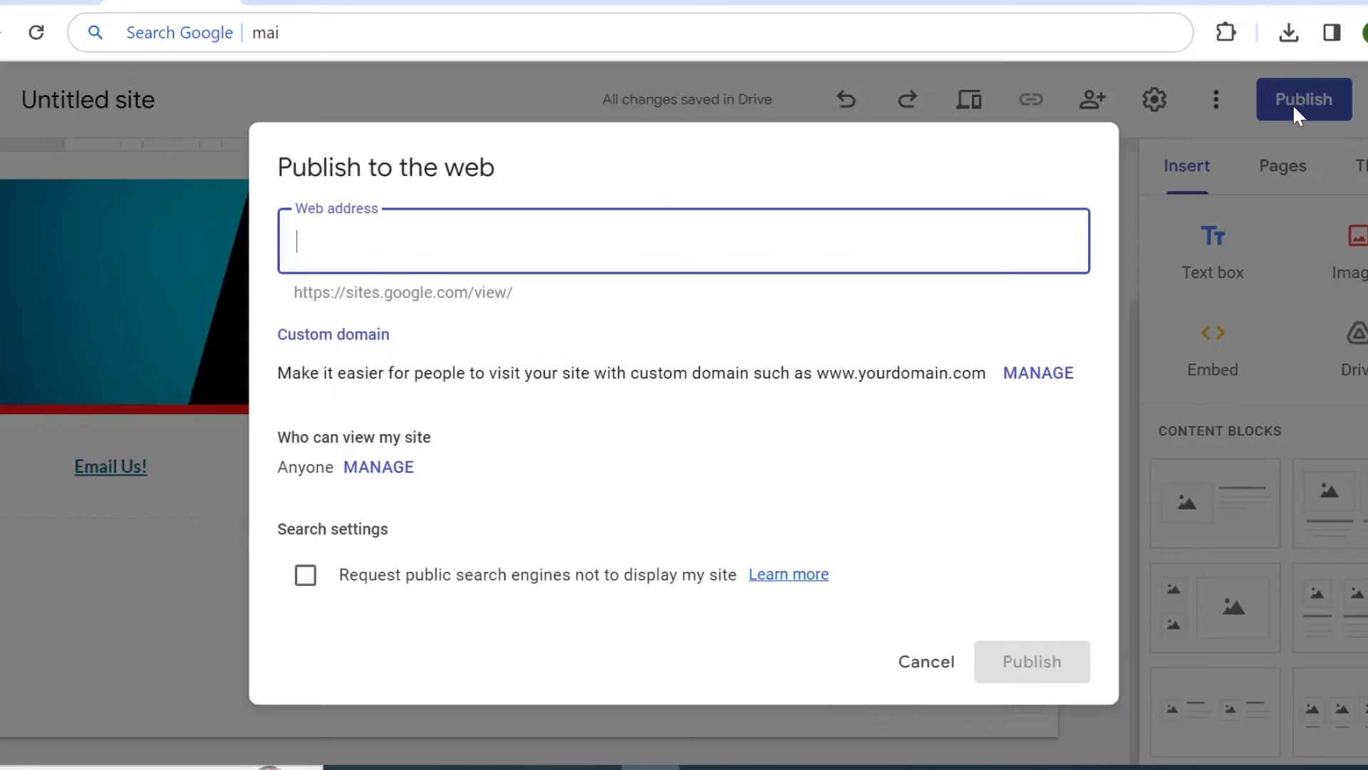
pyautogui.click(1030, 661)
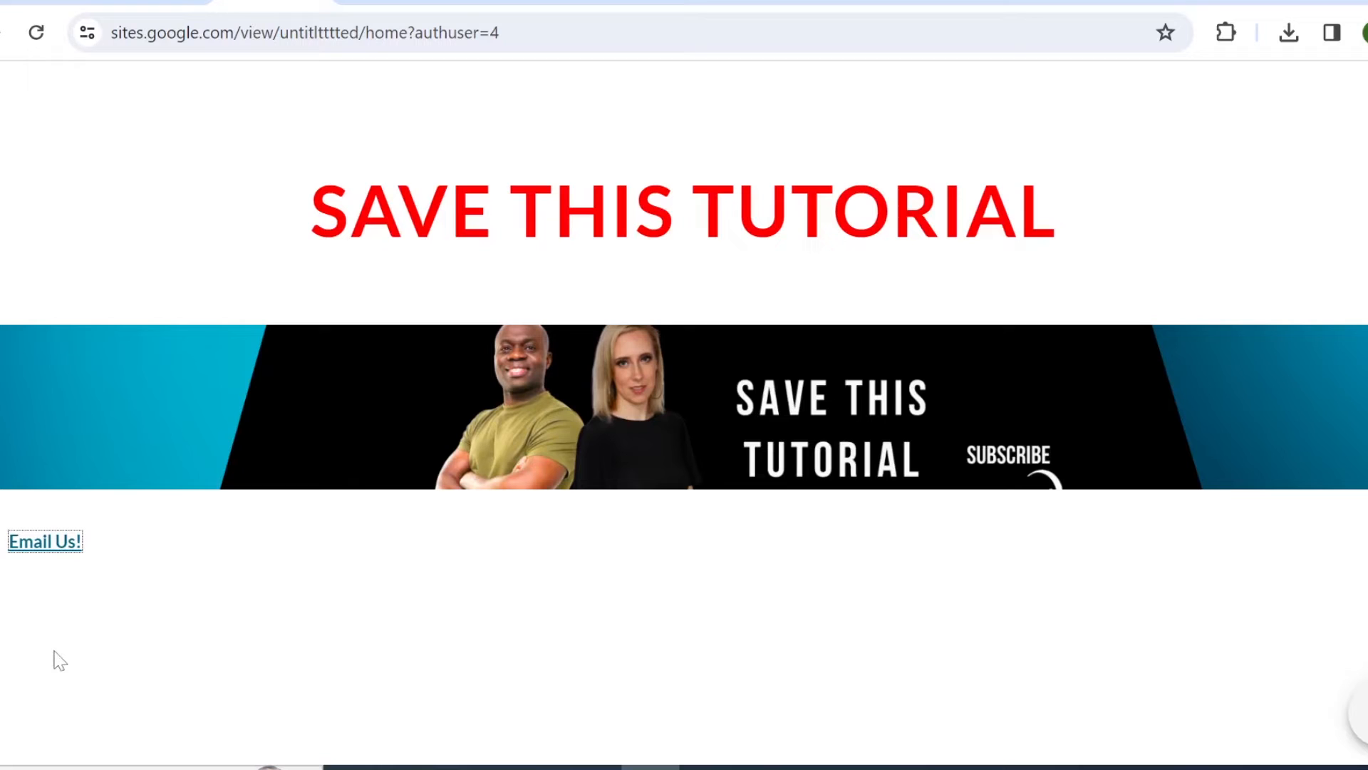
pyautogui.moveTo(44, 540)
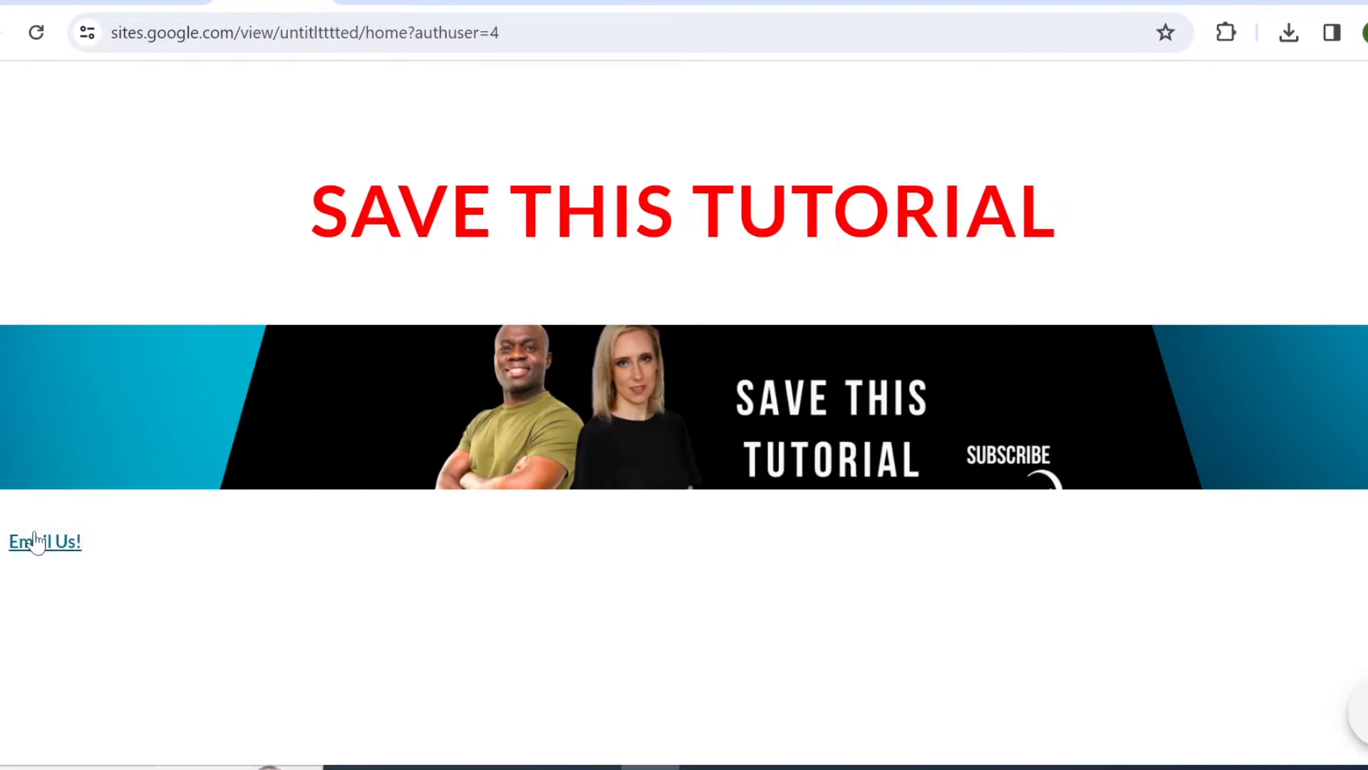
pyautogui.click(43, 541)
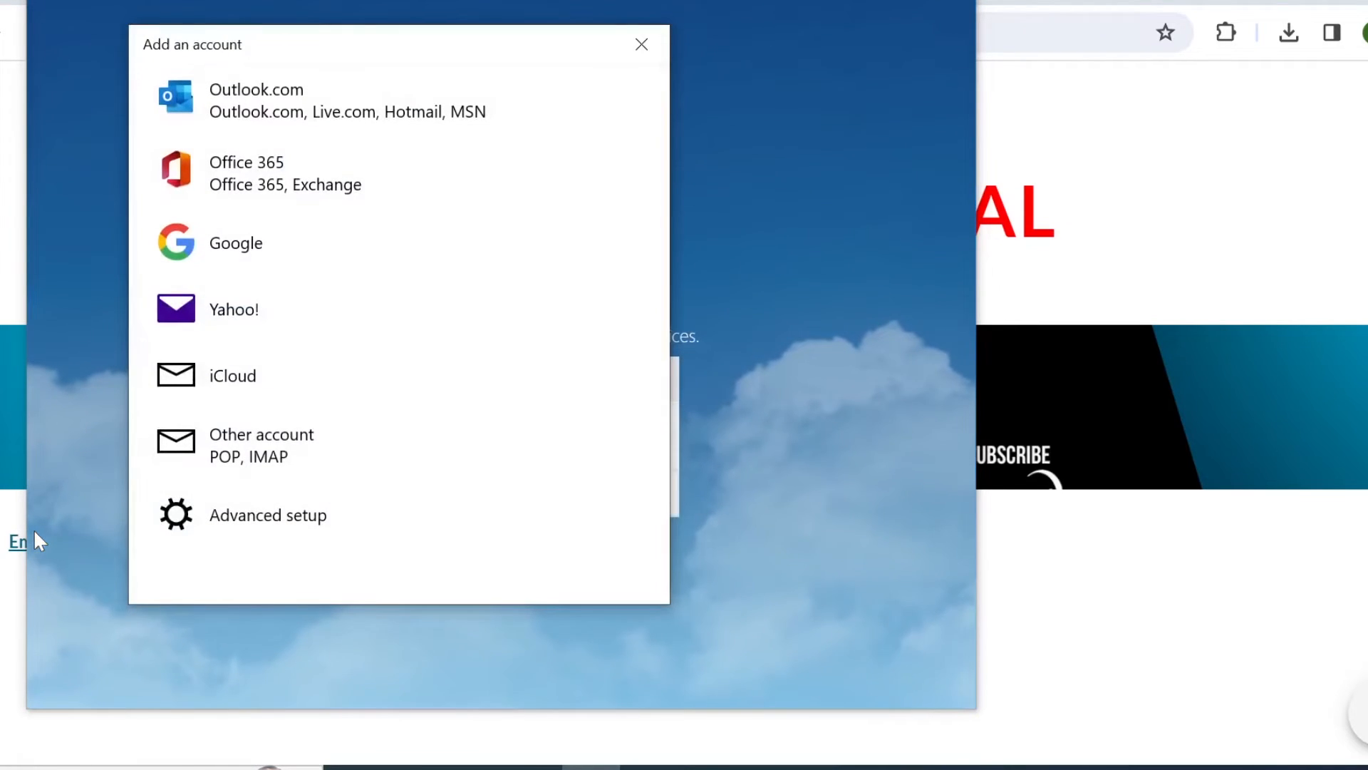
pyautogui.click(641, 44)
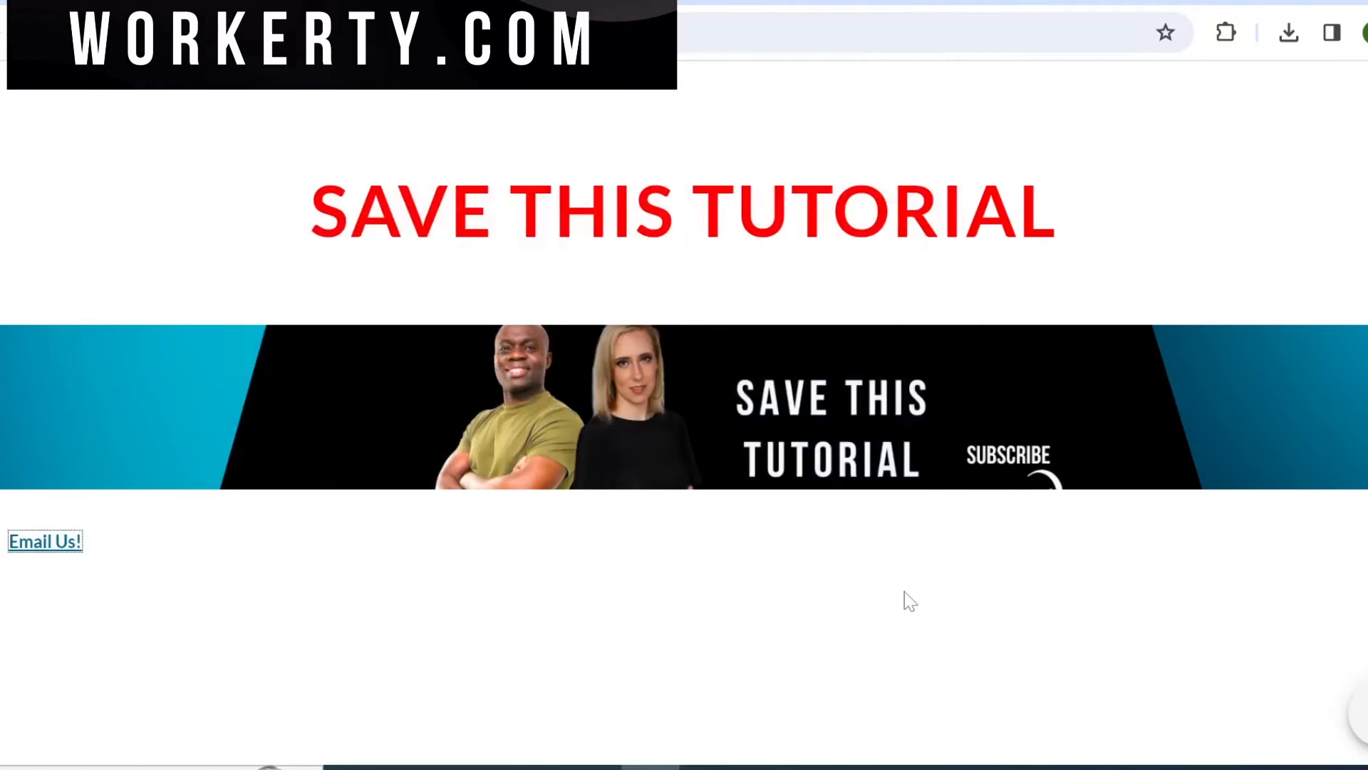
pyautogui.moveTo(903, 605)
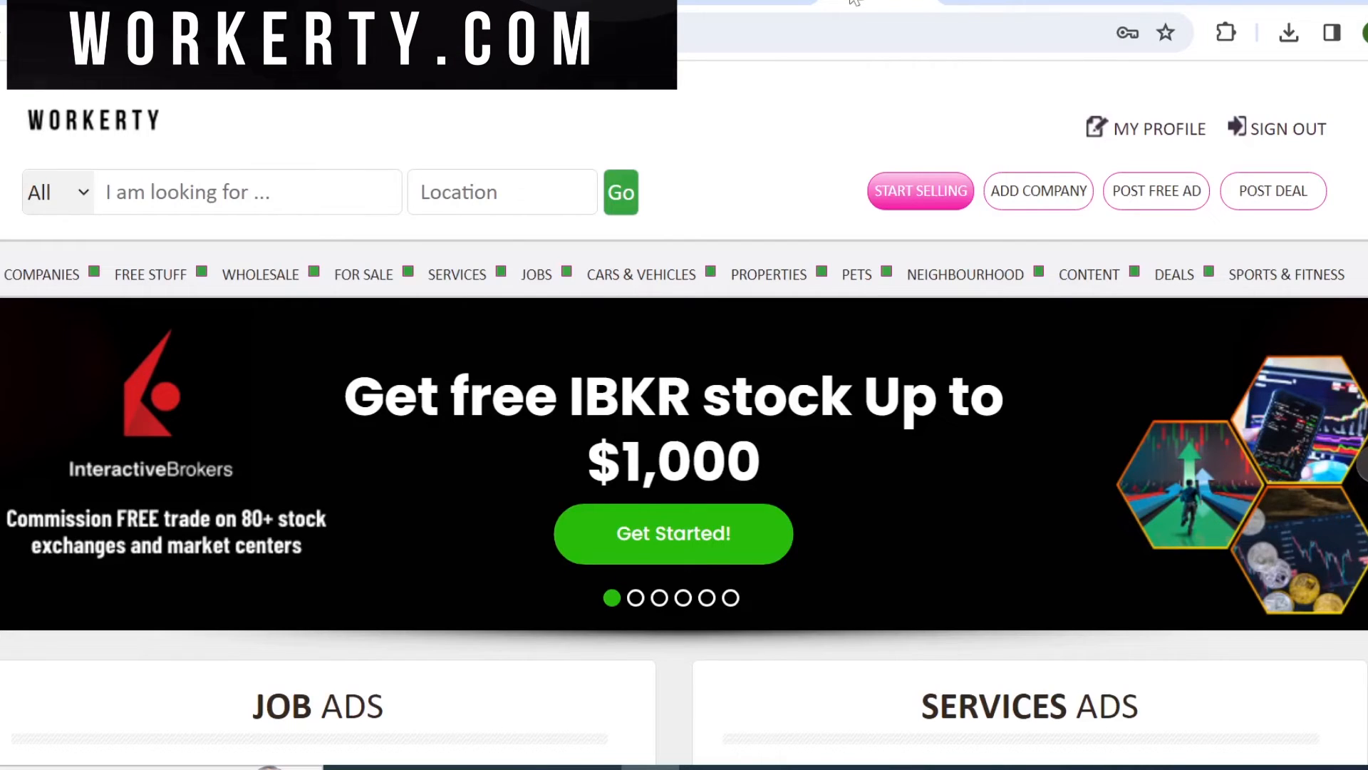
# Scroll down the Workerty homepage through the Job Ads, Services Ads and Company Listings sections.
pyautogui.scroll(-3)
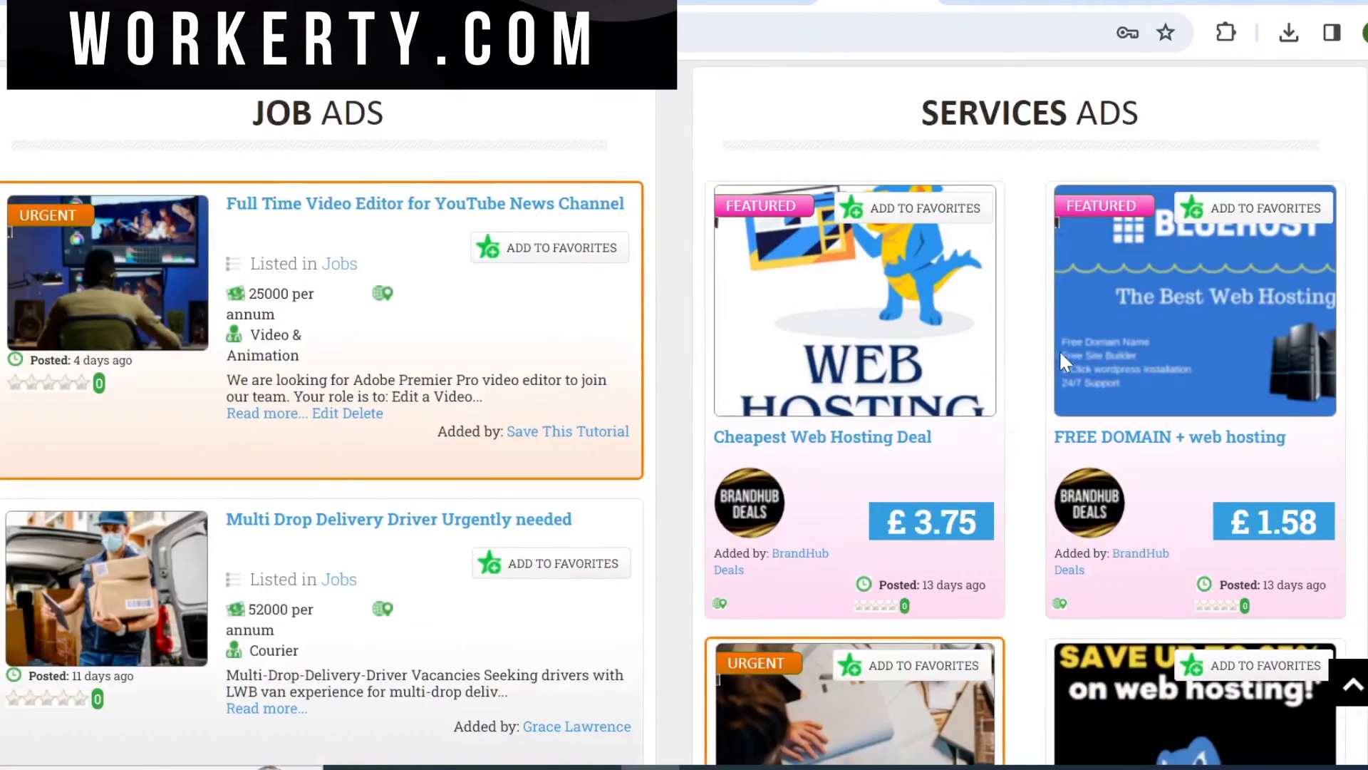
pyautogui.scroll(-3)
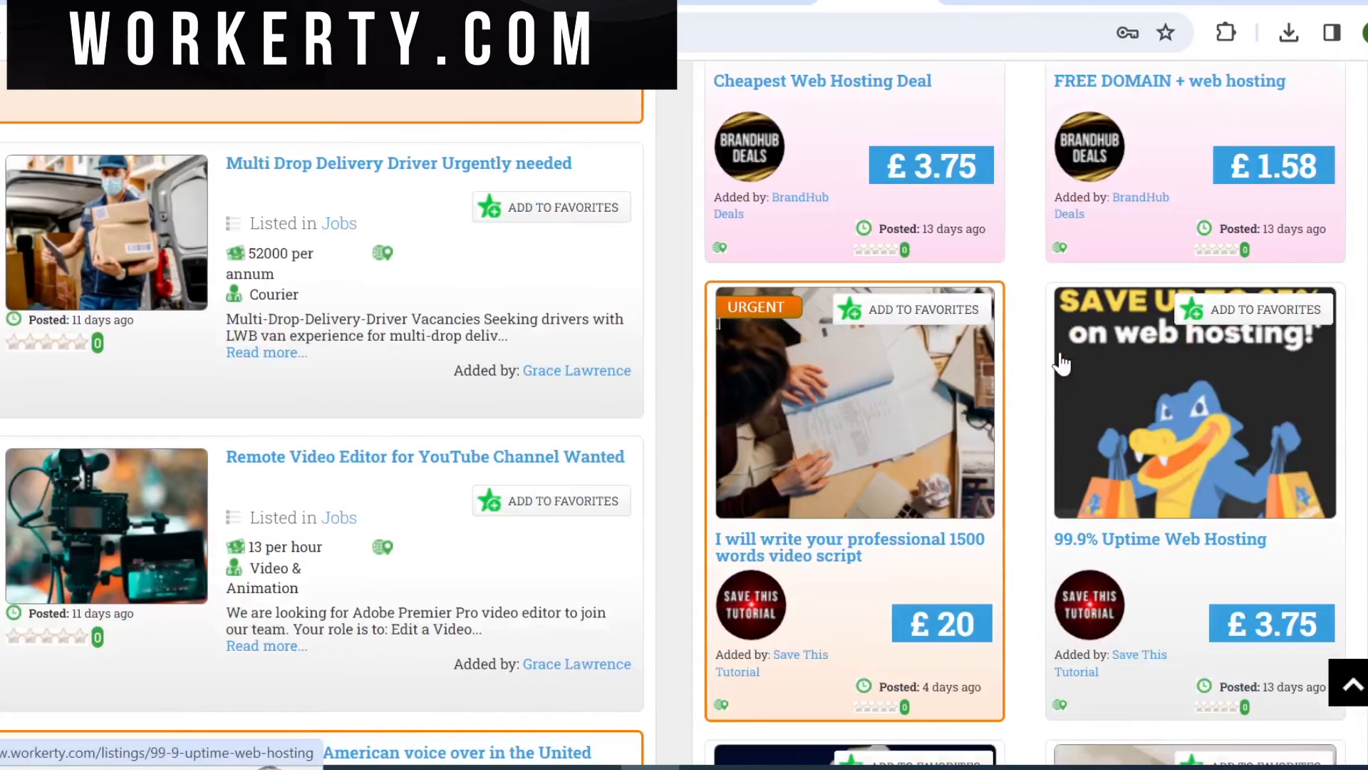
pyautogui.scroll(-3)
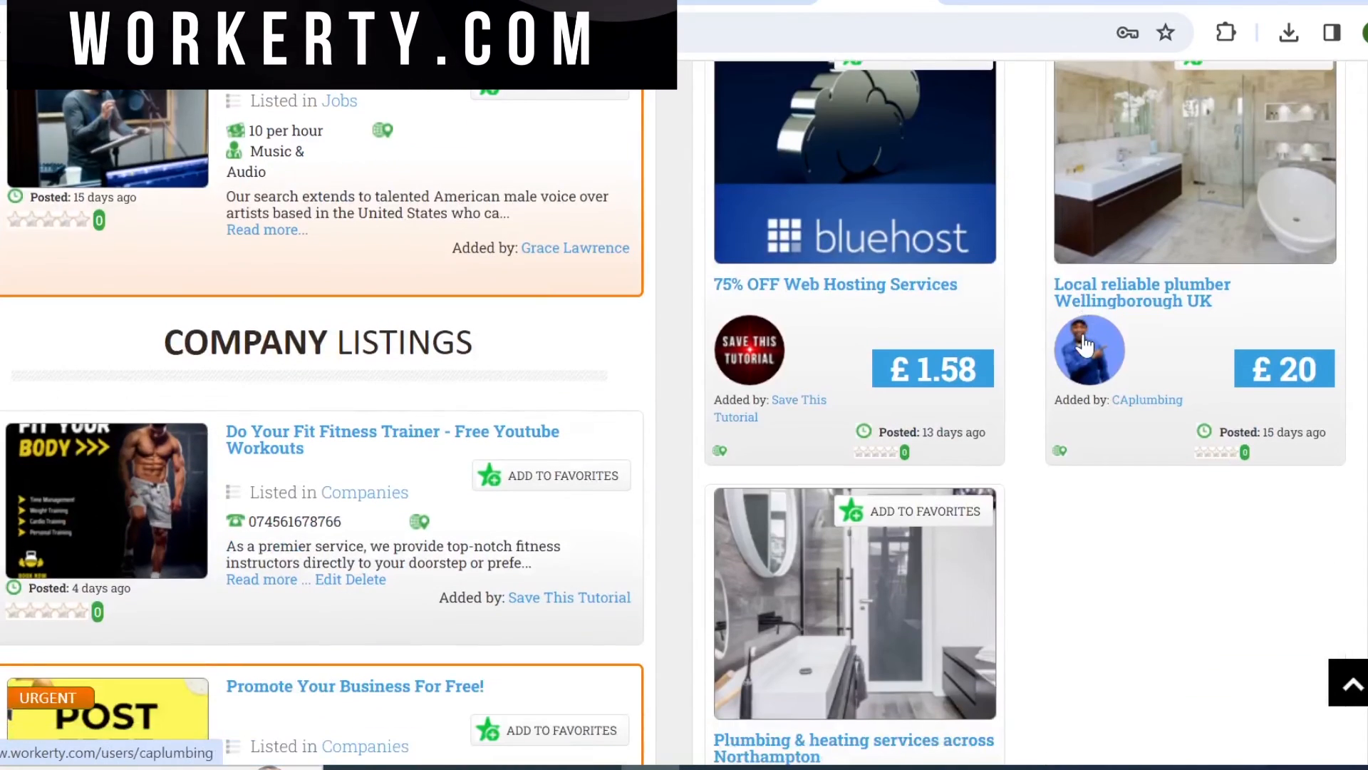
pyautogui.scroll(-3)
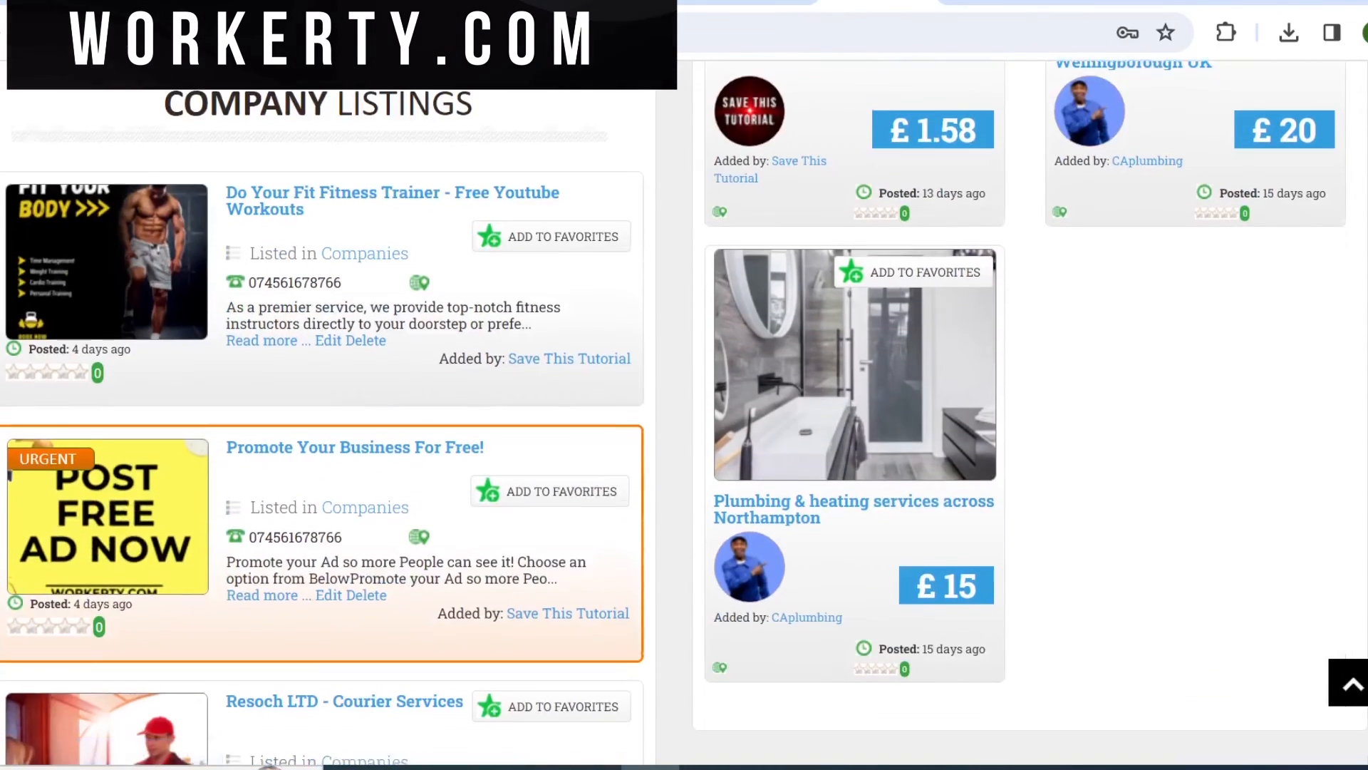
pyautogui.scroll(-3)
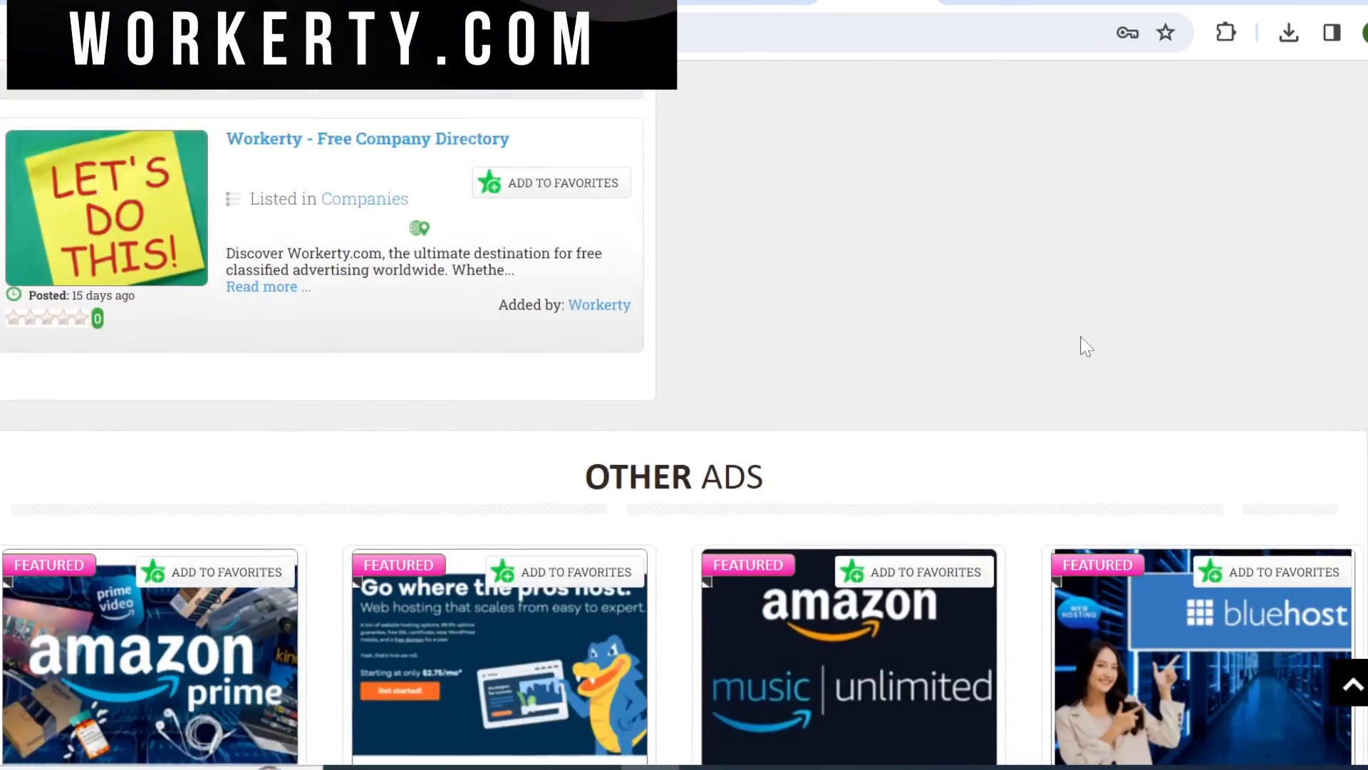
pyautogui.scroll(-3)
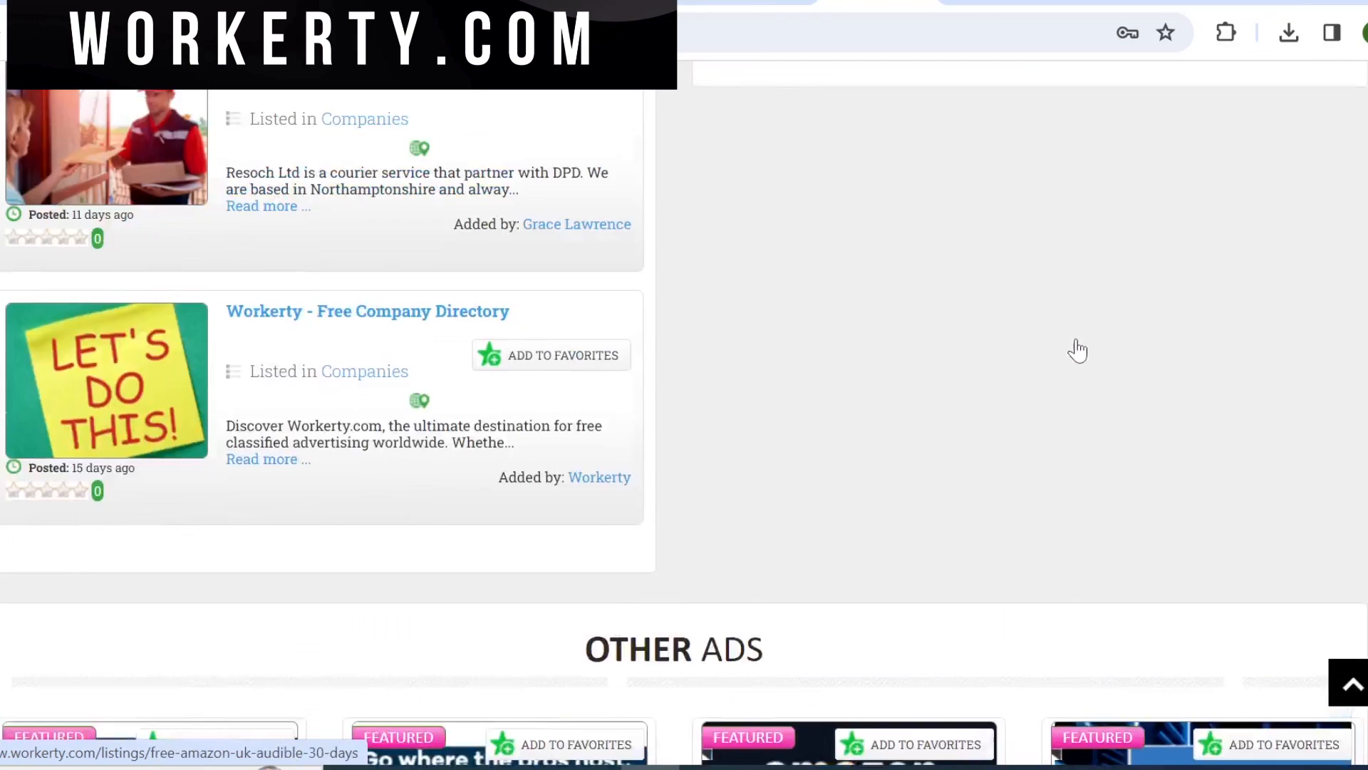
pyautogui.scroll(-3)
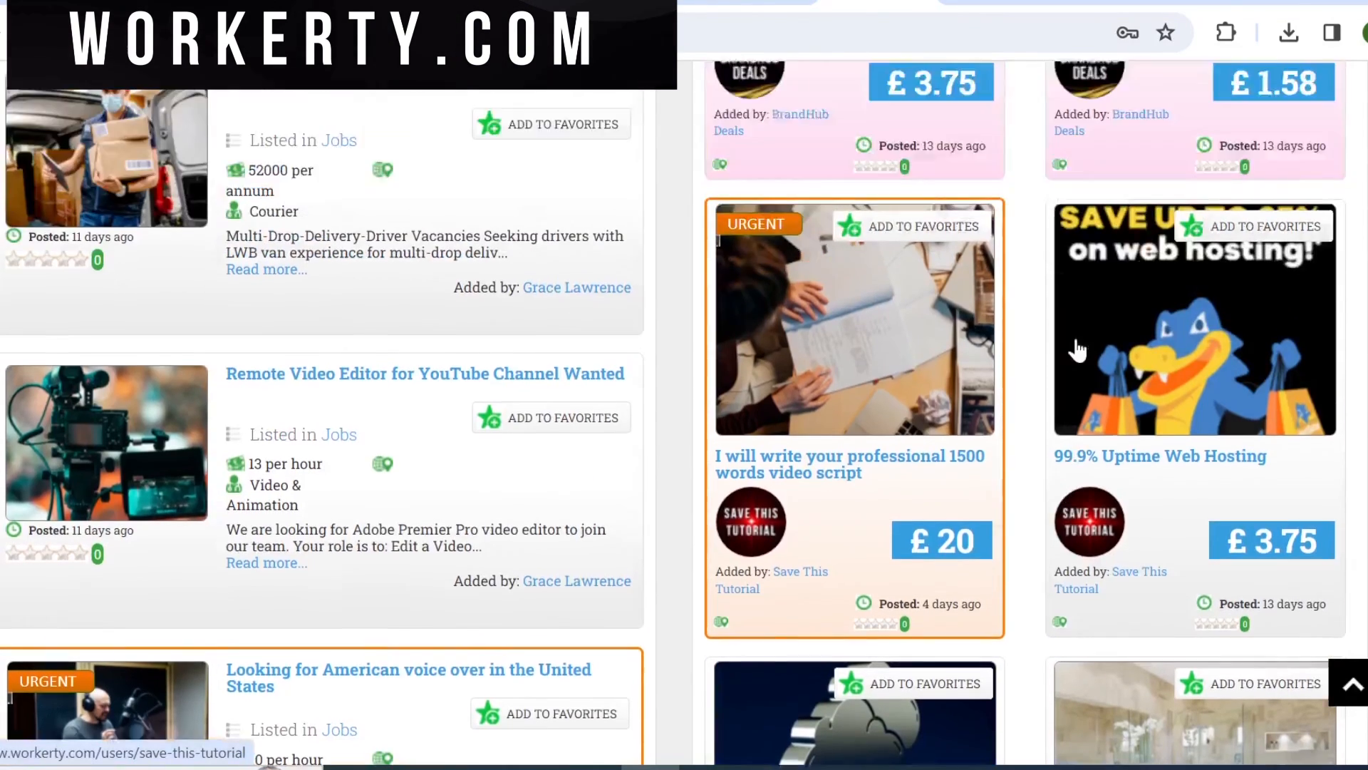